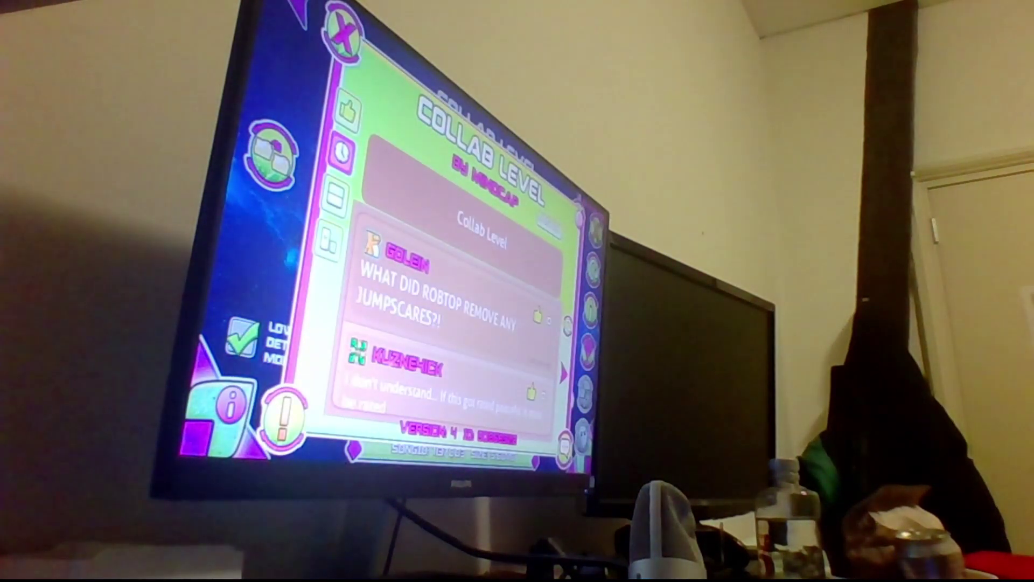
scroll("down", 3)
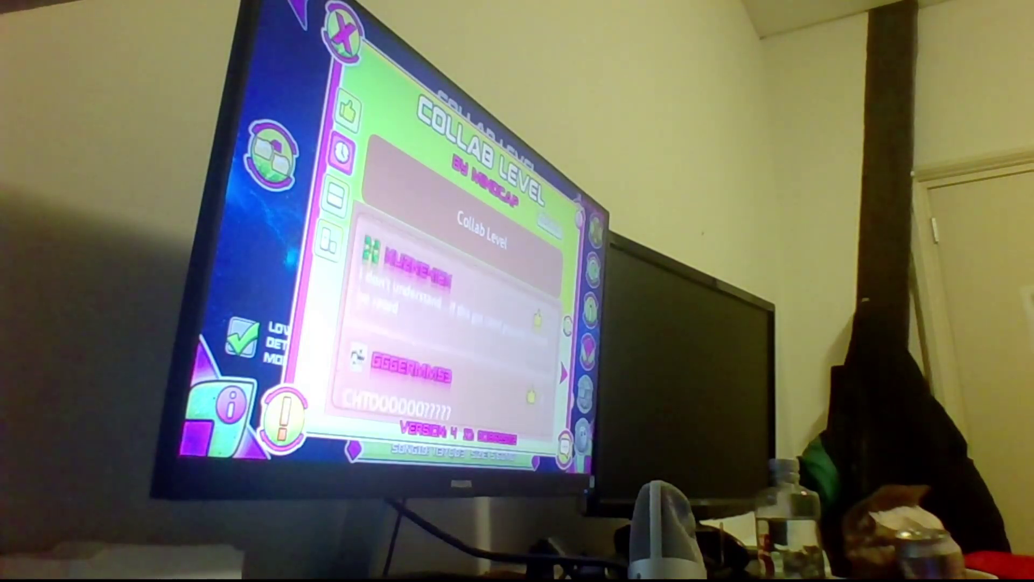
scroll("down", 3)
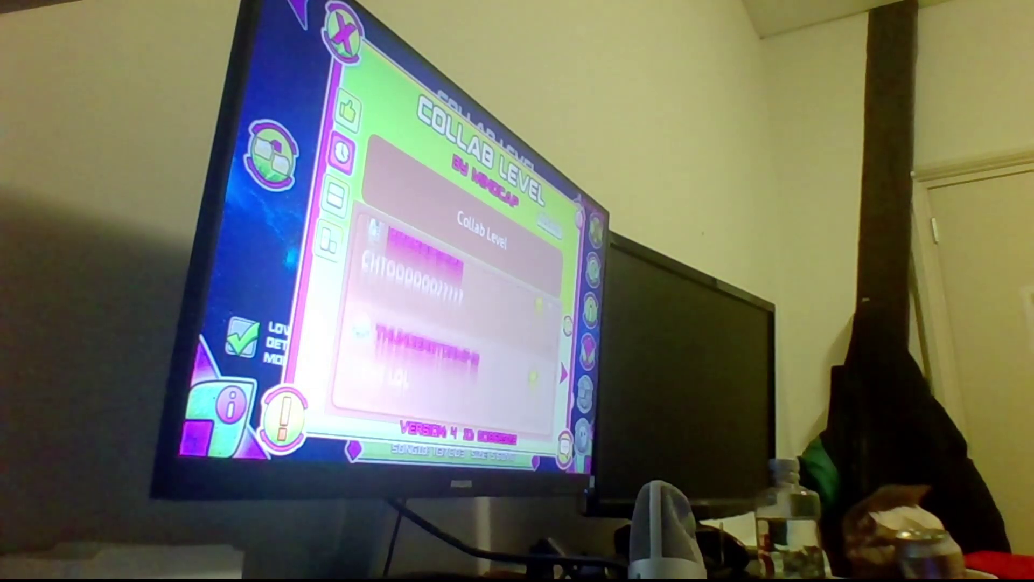